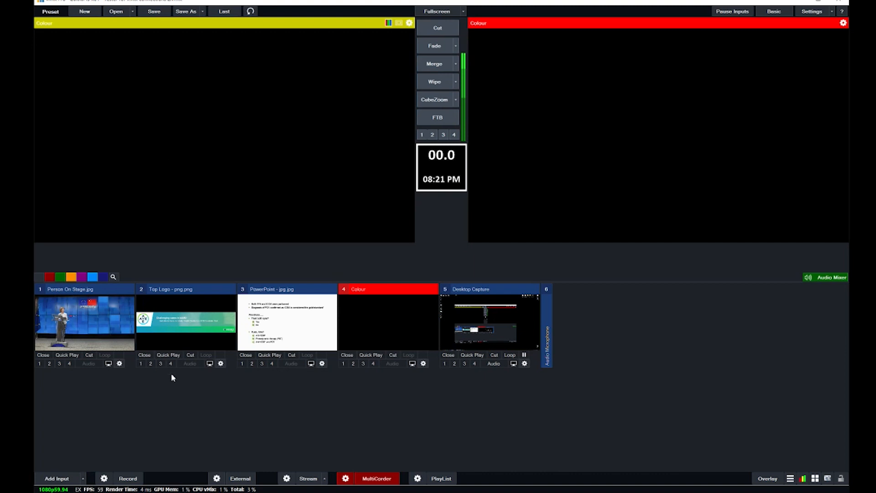
Preview the Person On Stage, Top Logo and PowerPoint inputs in turn, leaving the slide up.
left_click(84, 321)
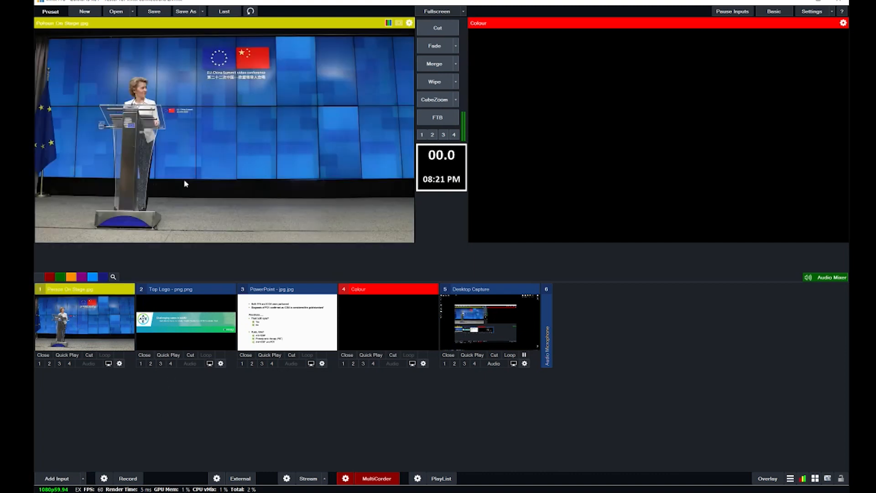
left_click(187, 289)
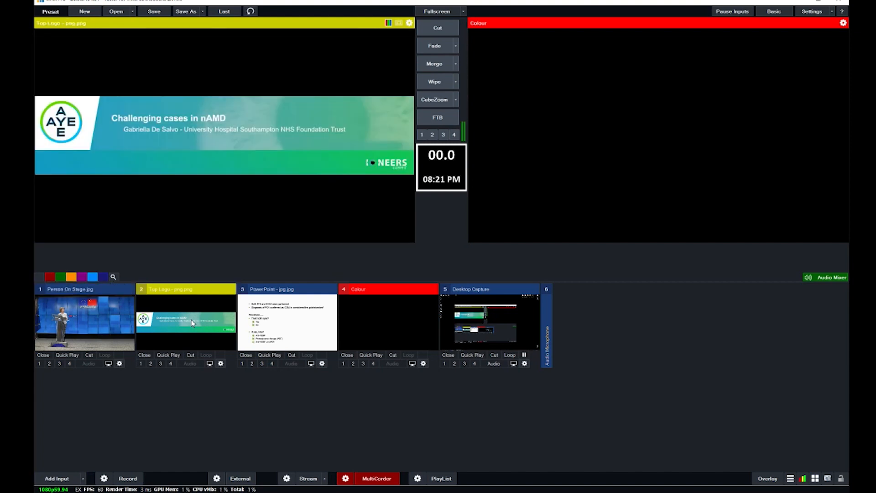
left_click(287, 289)
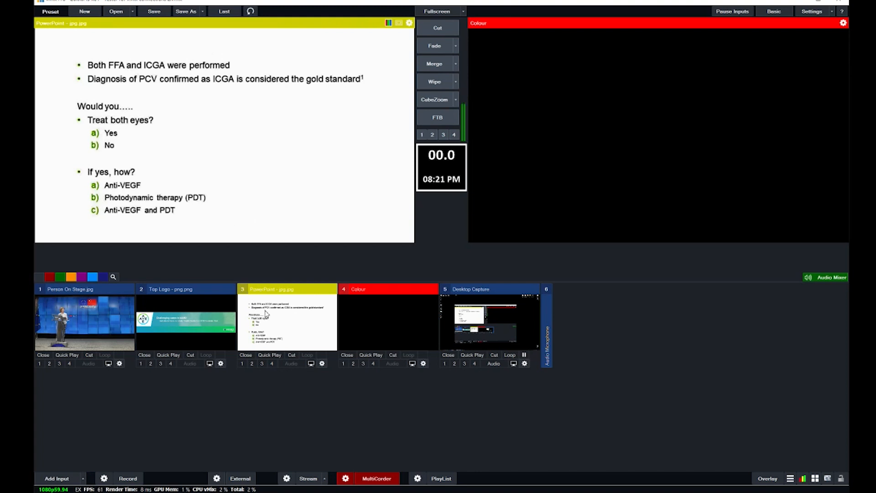
mouse_move(248, 289)
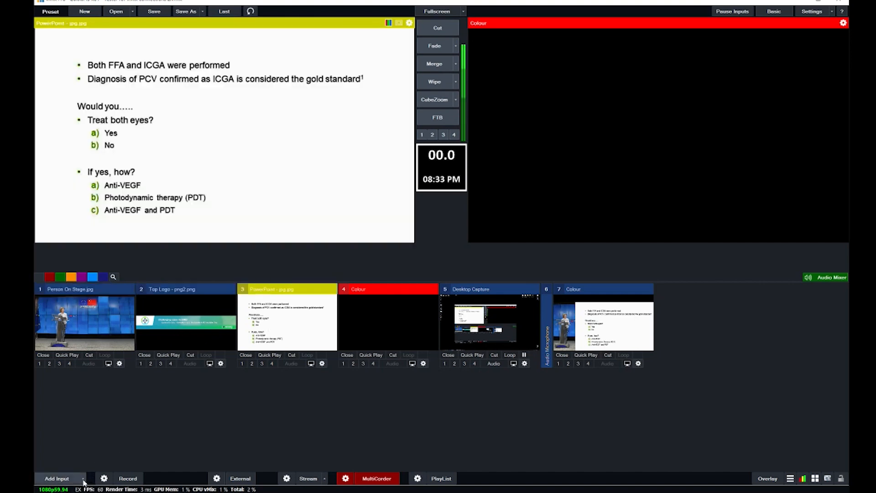
Add a new Colour input and bring up its Layers/Multi View settings.
left_click(56, 478)
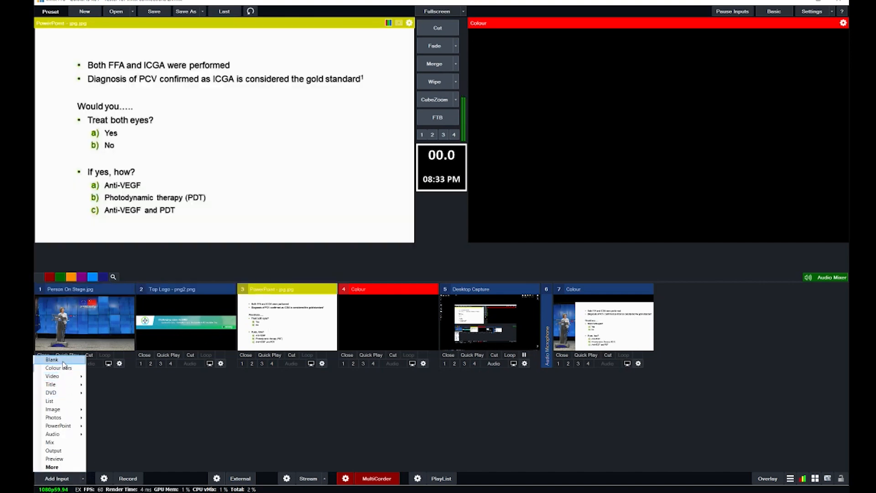
left_click(53, 368)
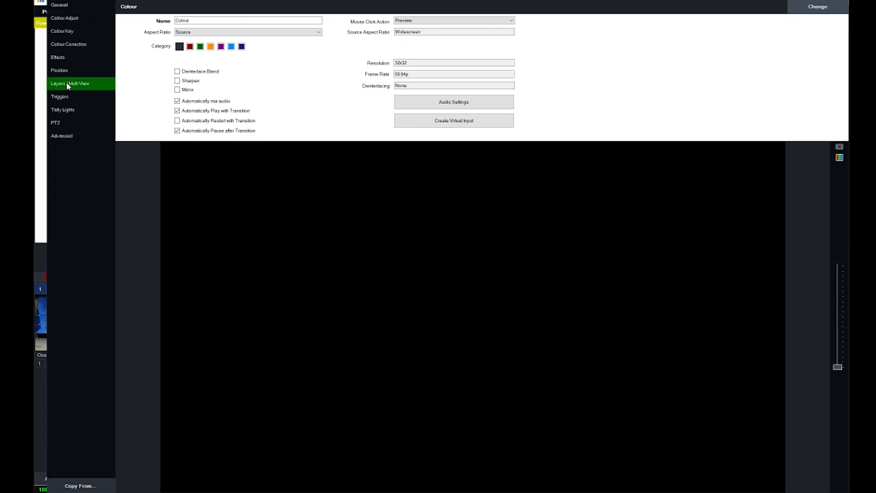
left_click(71, 83)
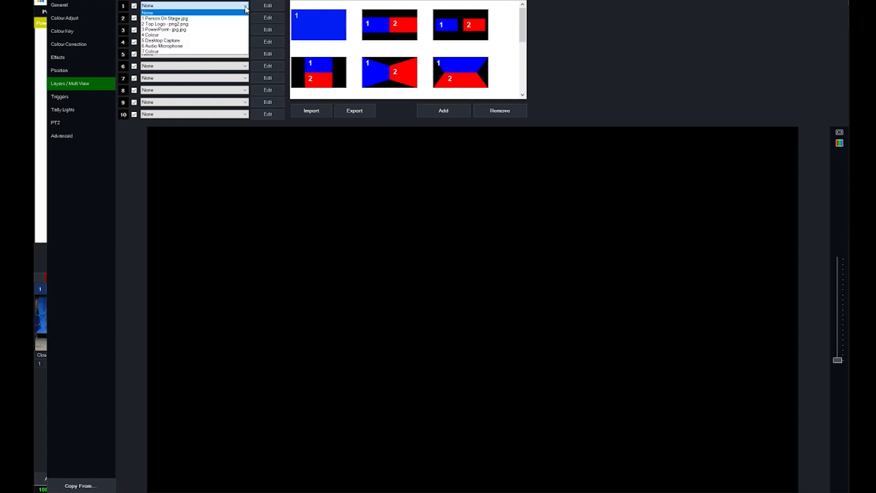
Make Person On Stage layer 1, zoomed down and panned toward the lower left.
left_click(165, 18)
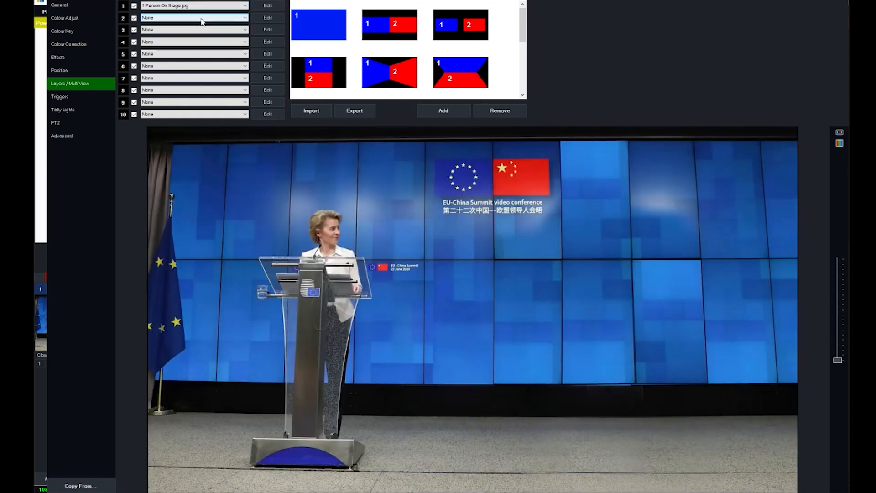
left_click(59, 70)
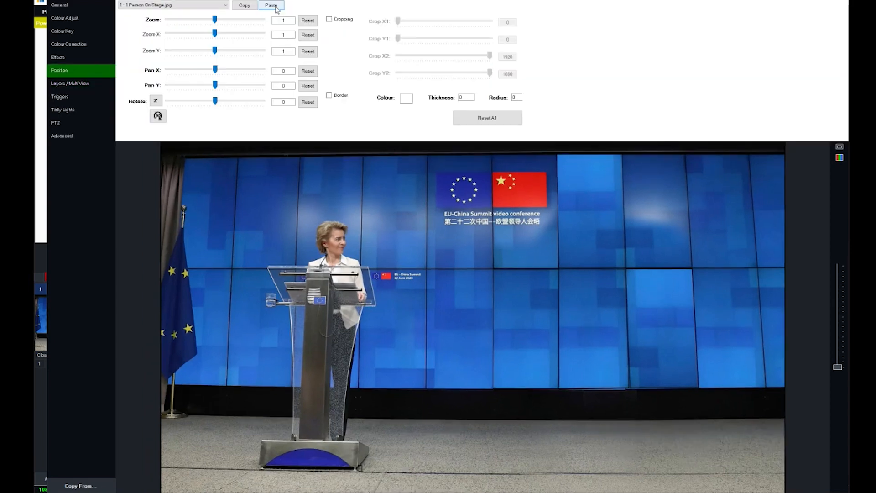
left_click(271, 5)
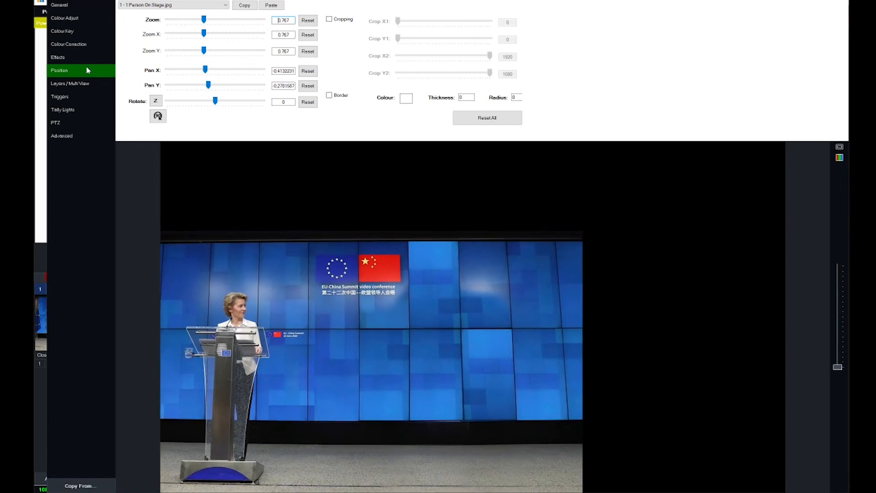
Make PowerPoint layer 2, positioned on the right beside the speaker.
left_click(70, 83)
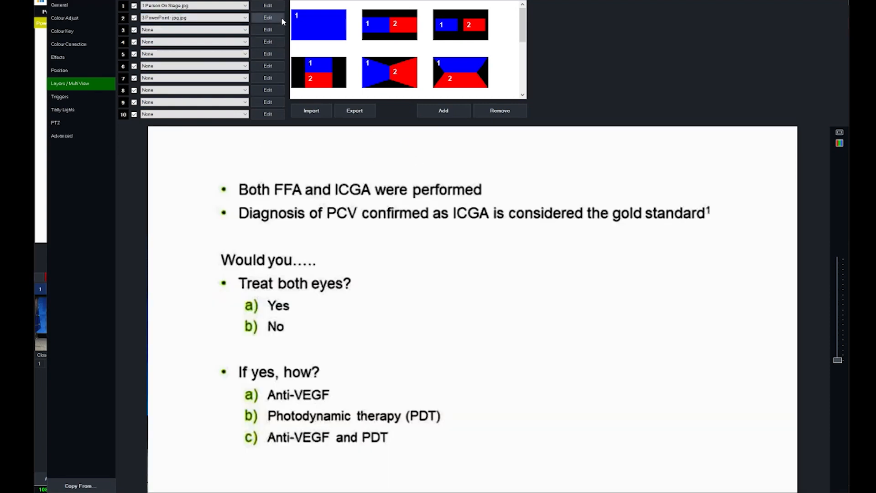
left_click(59, 71)
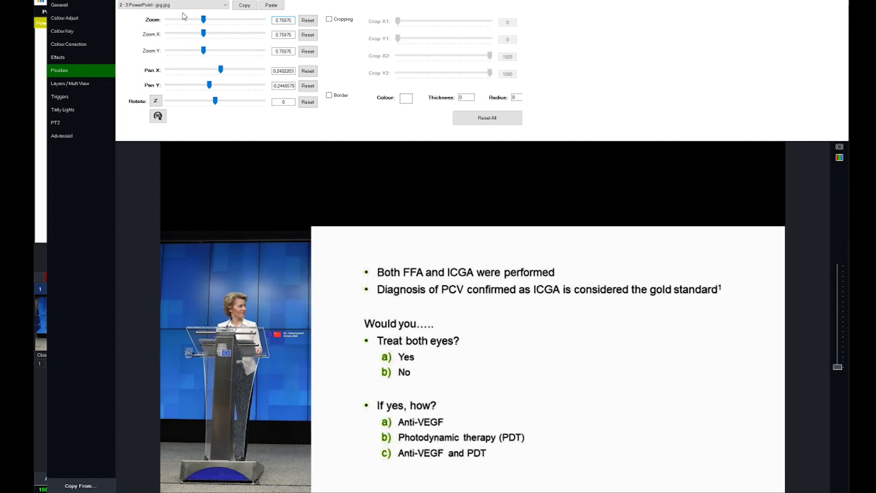
Make Top Logo layer 3, zoomed up so the banner spans the full width across the top.
left_click(69, 83)
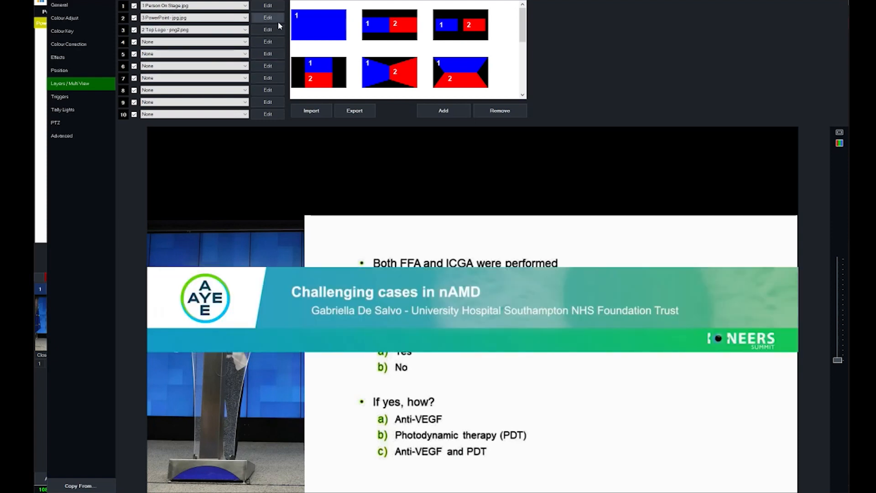
left_click(59, 71)
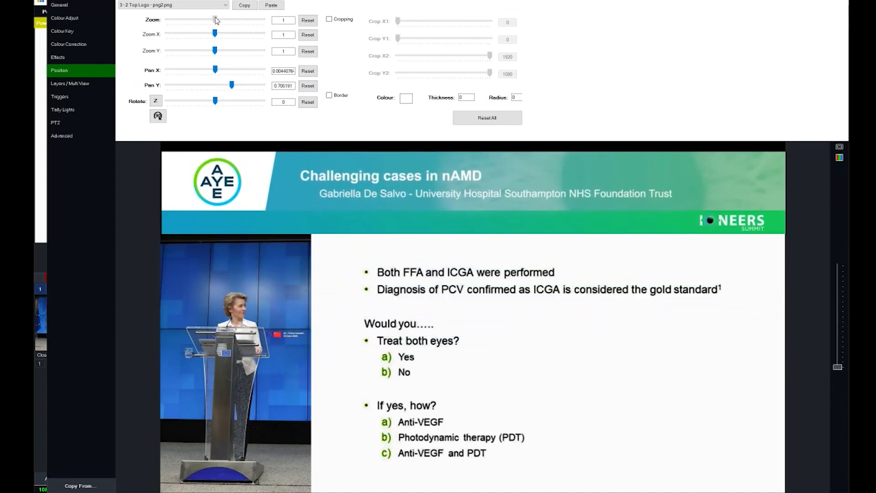
left_click_drag(208, 21, 215, 21)
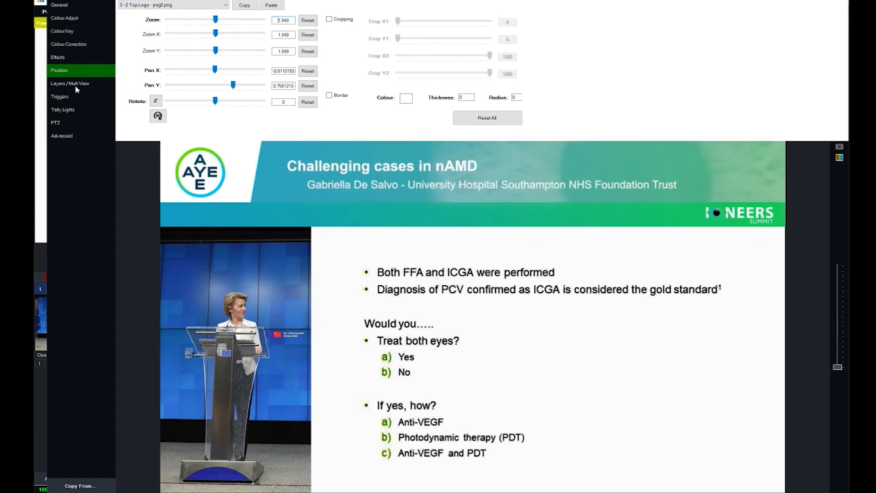
Nudge layer 1's Zoom up slightly so the speaker meets the banner, then leave the settings.
left_click(70, 83)
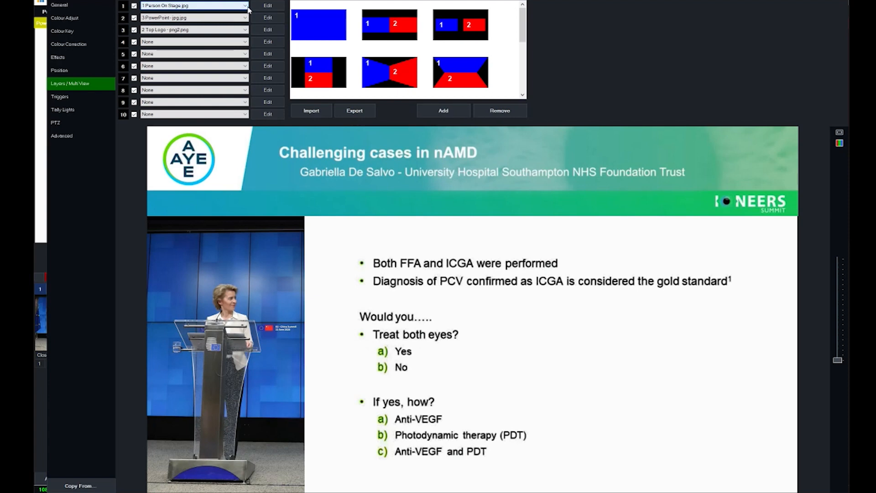
left_click(59, 70)
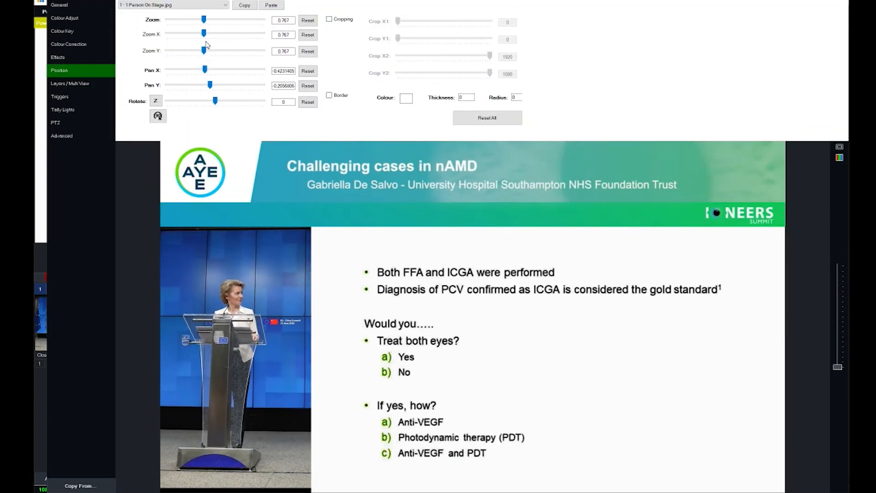
left_click_drag(203, 19, 205, 20)
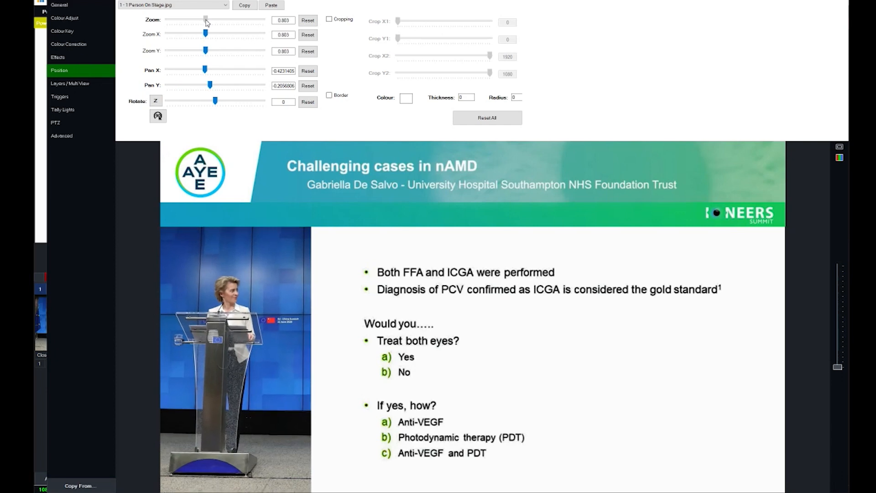
left_click_drag(204, 19, 215, 19)
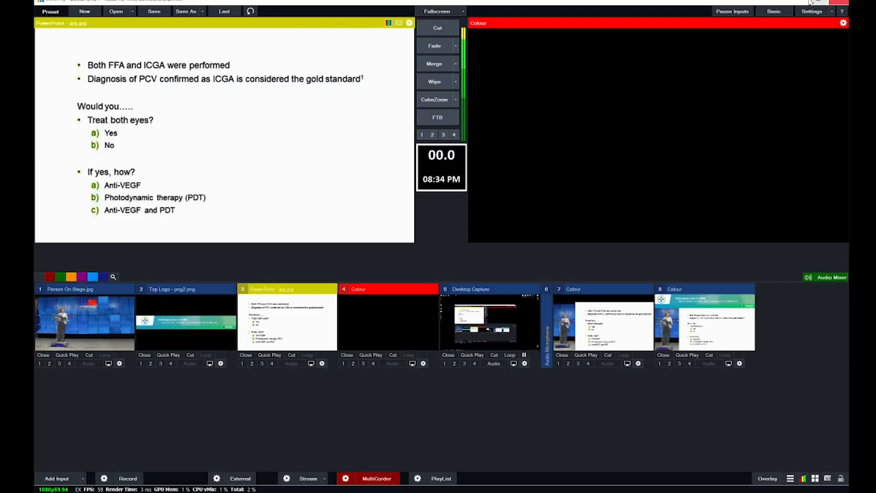
Cut the new multi-view Colour input to the program output.
left_click(84, 289)
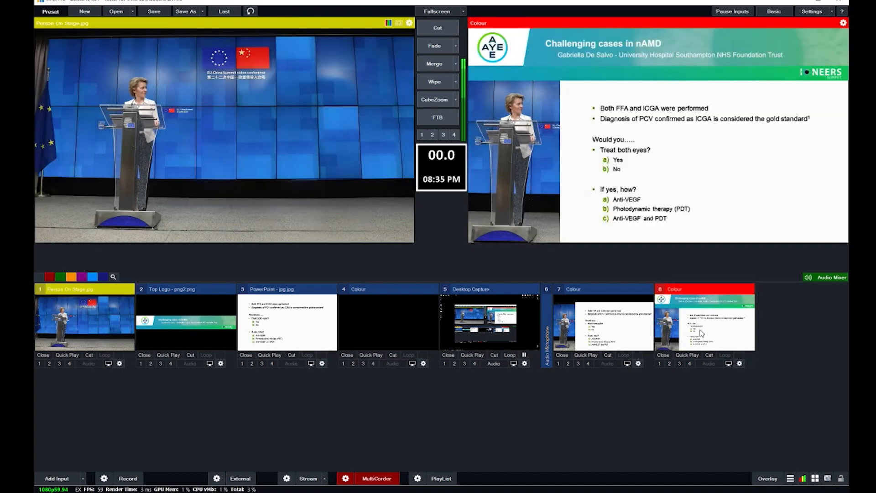
mouse_move(583, 165)
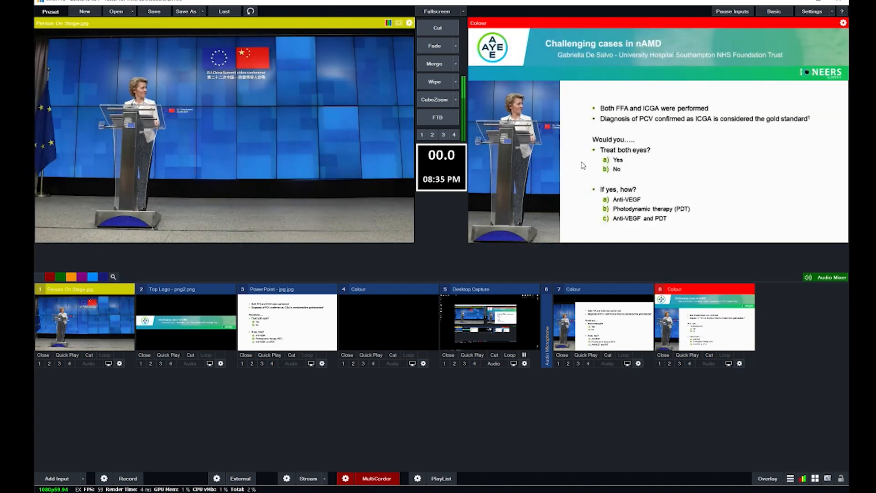
mouse_move(385, 416)
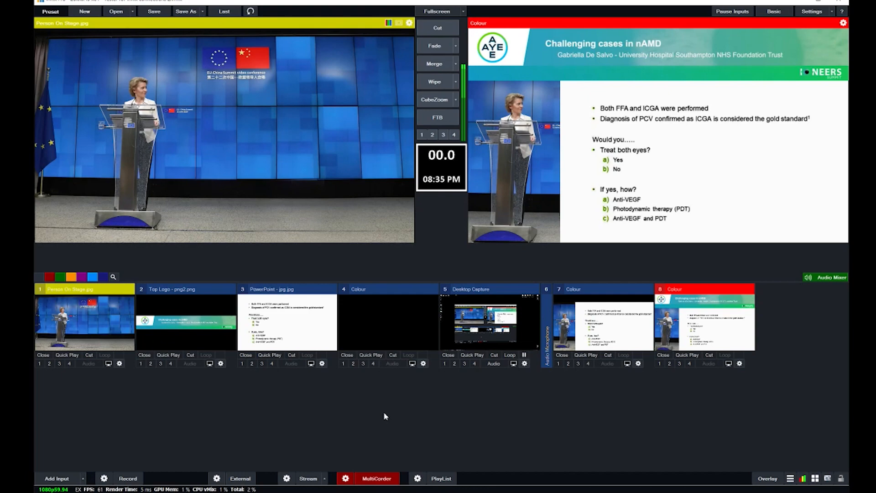